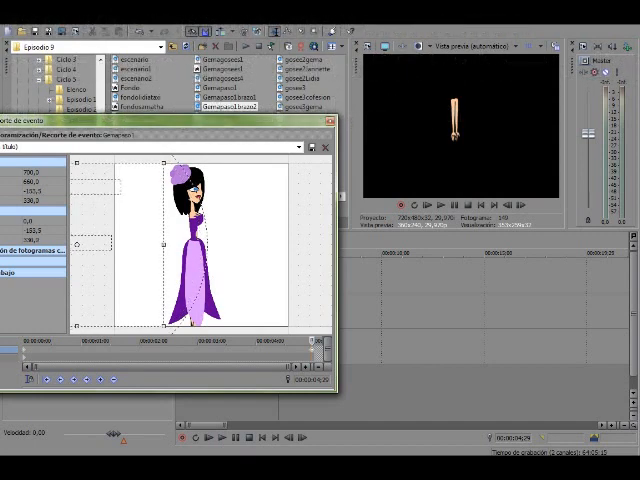
Step: Keyframe the arm event's position in Event Pan/Crop, then close the window to view the stacked tracks
right_click(320, 260)
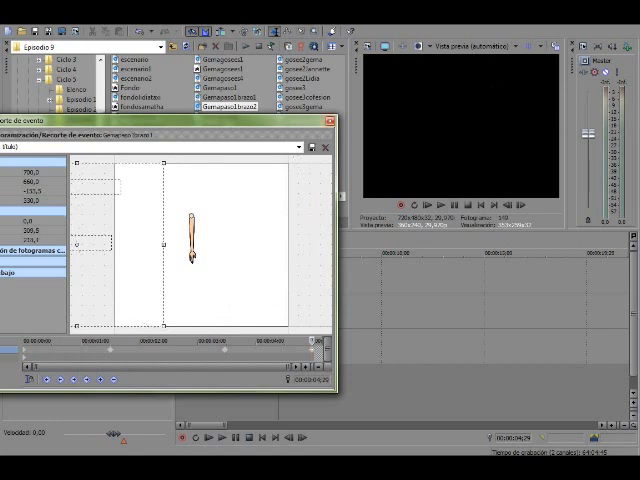
click(333, 147)
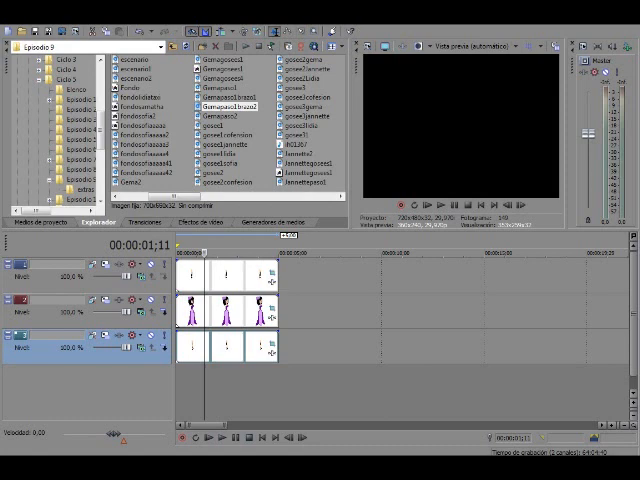